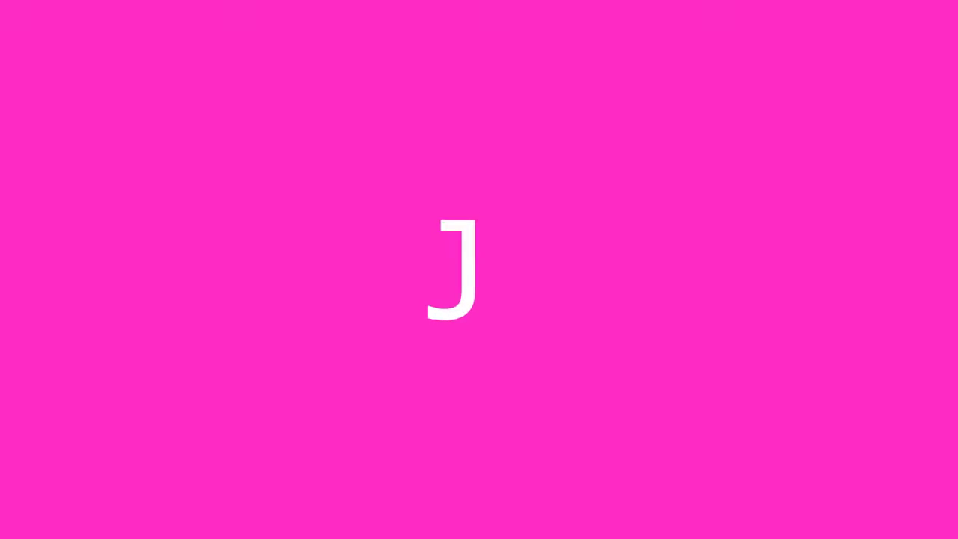
- Show the Recycle Bin, Holder, FStack and Settled icons from the desktop View menu
type("U")
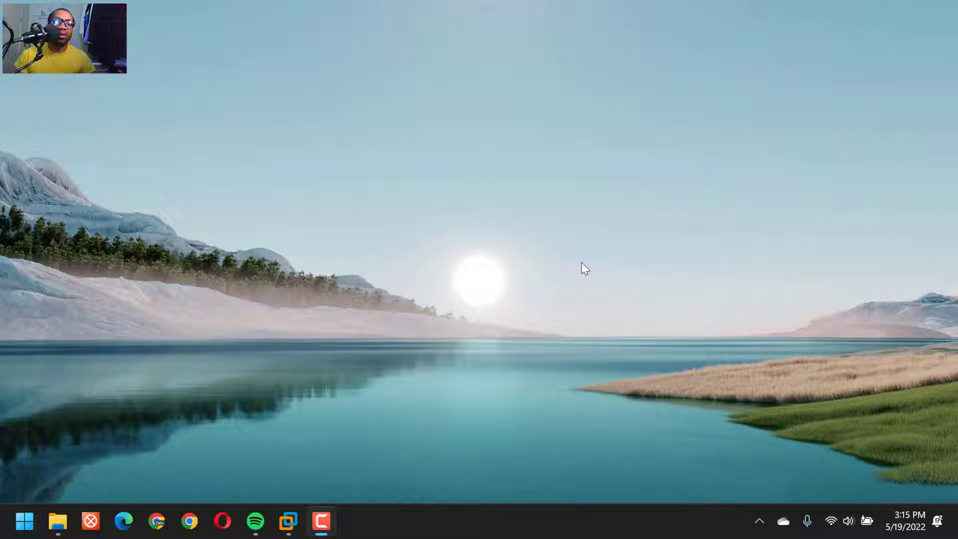
mouse_move(444, 278)
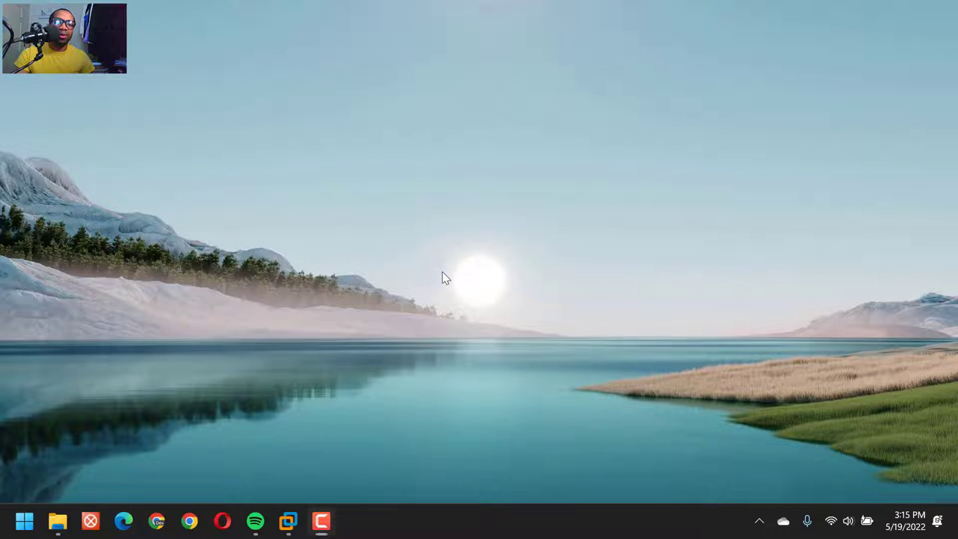
right_click(446, 279)
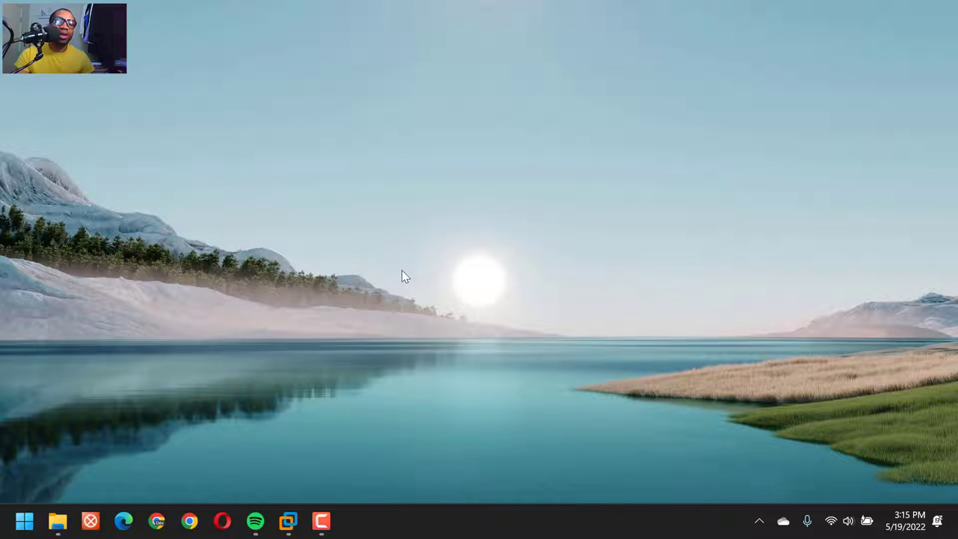
mouse_move(408, 280)
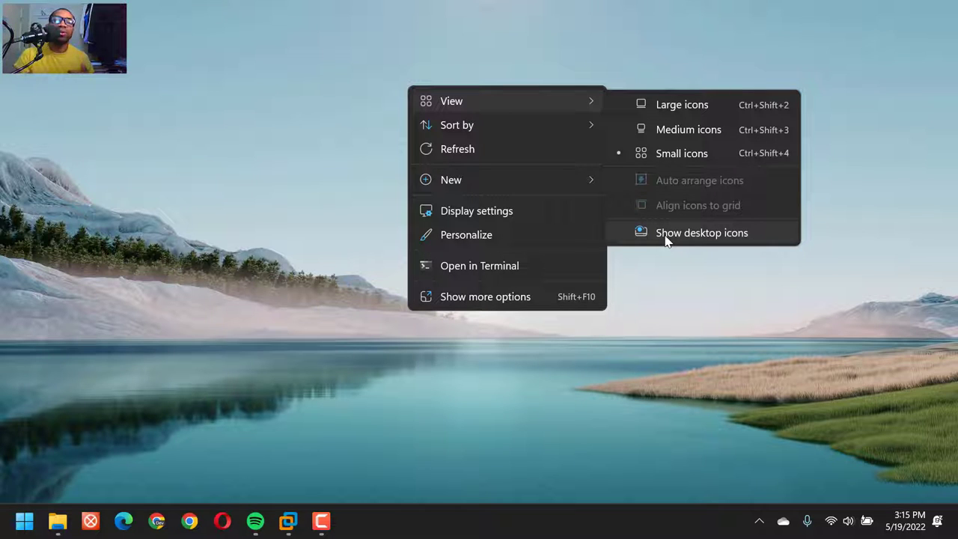
left_click(701, 232)
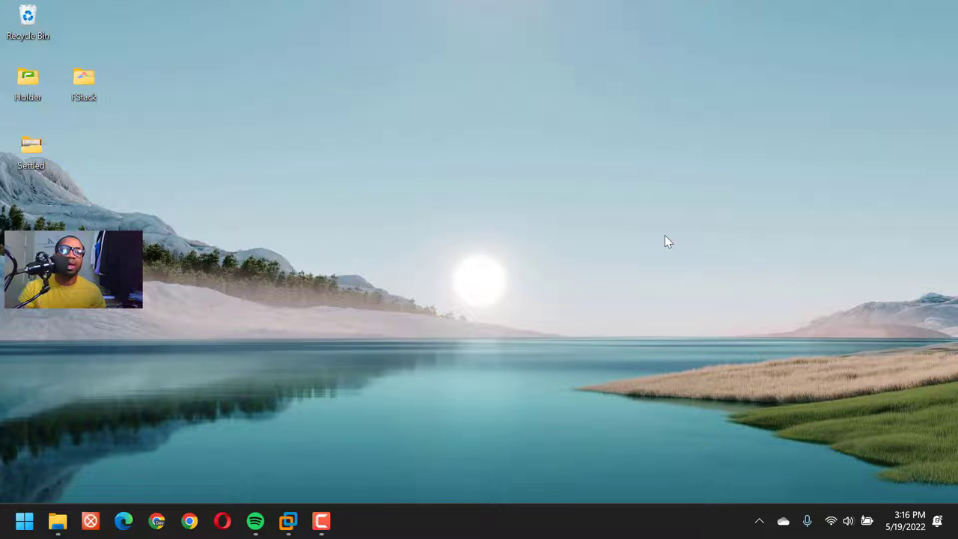
mouse_move(544, 257)
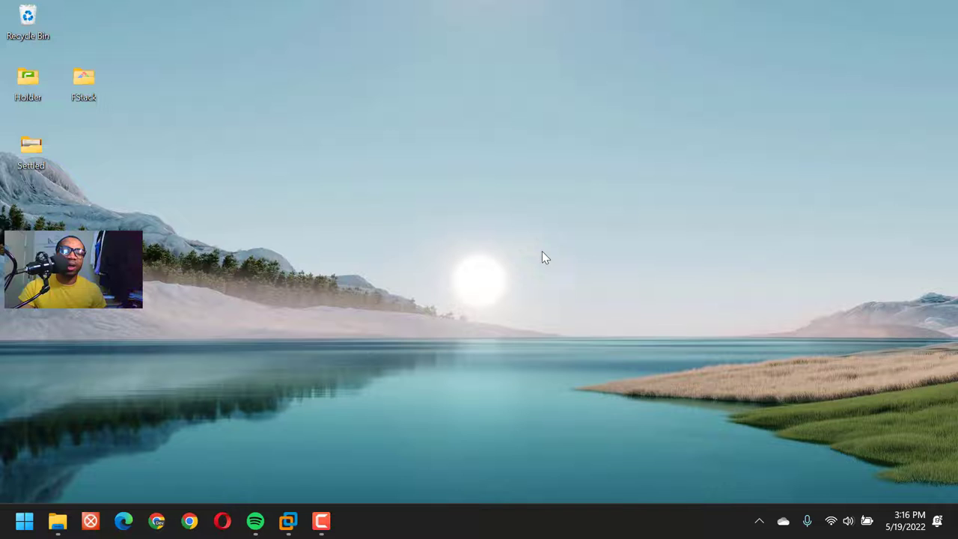
- Untick 'Show desktop icons' in the desktop View menu to hide all icons
right_click(545, 257)
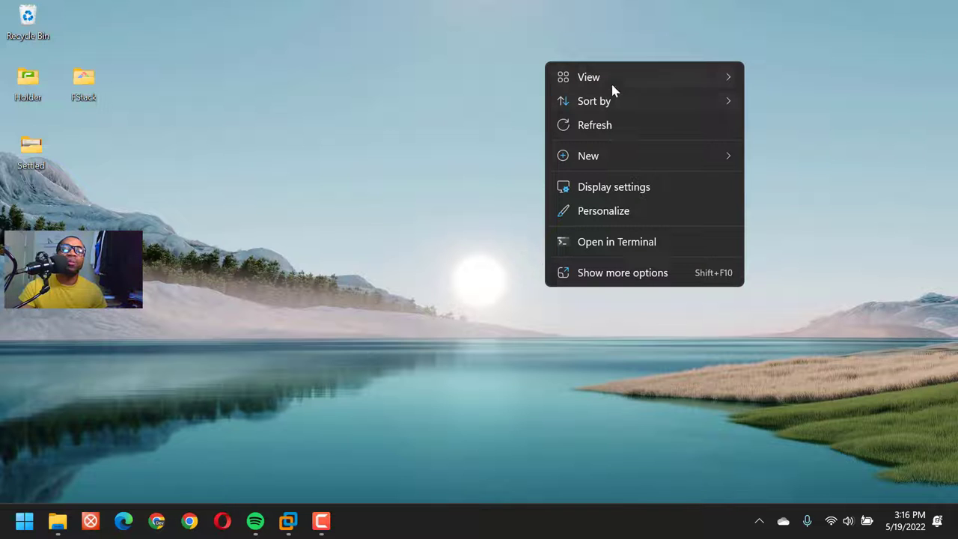
left_click(589, 77)
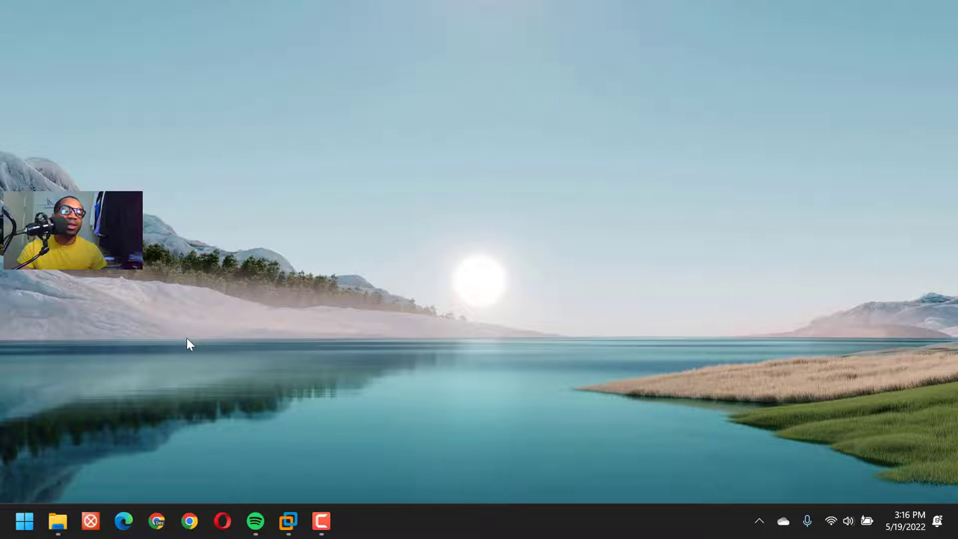
mouse_move(70, 455)
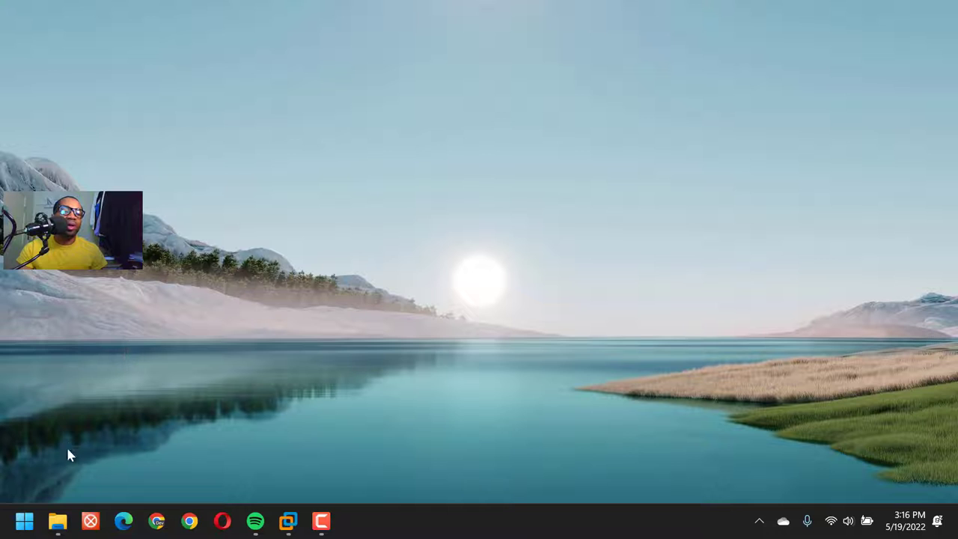
mouse_move(81, 400)
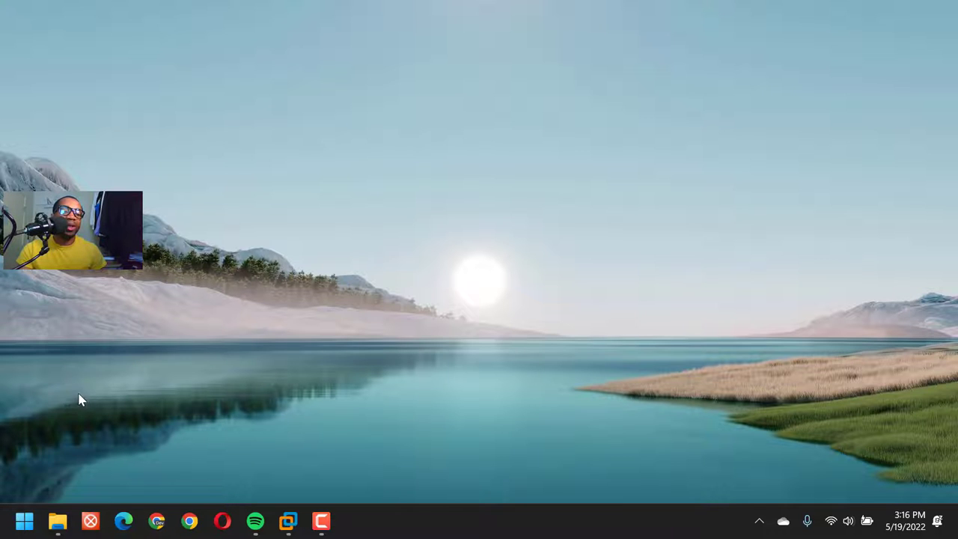
left_click(57, 521)
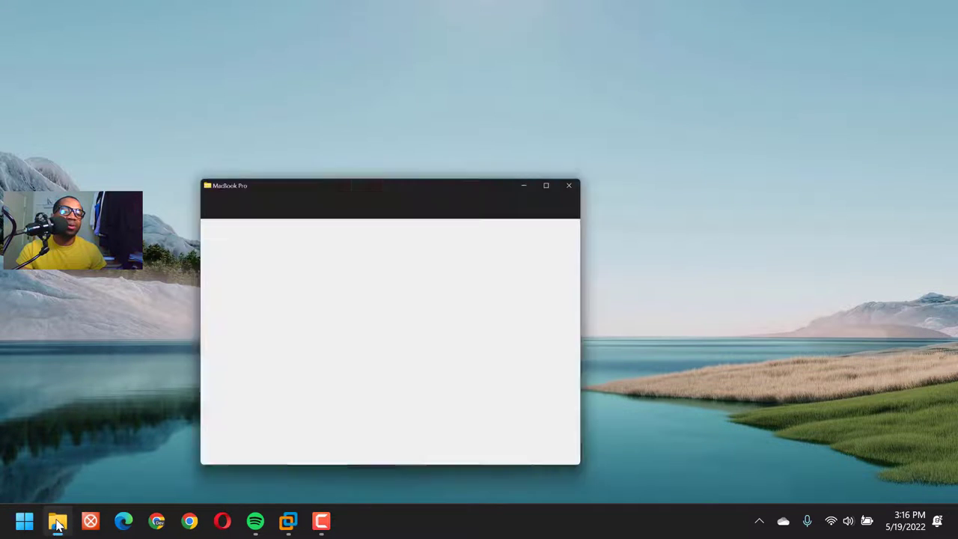
left_click(58, 520)
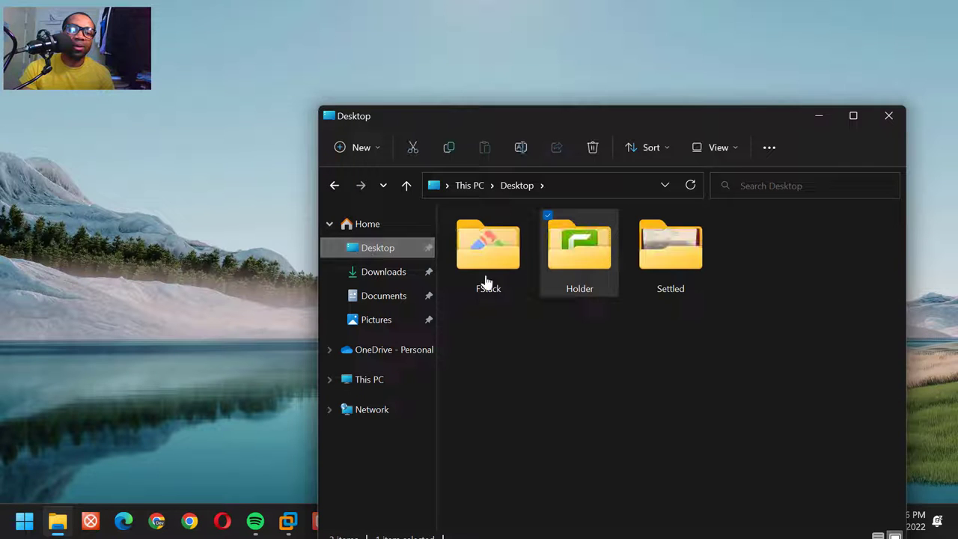
left_click(488, 247)
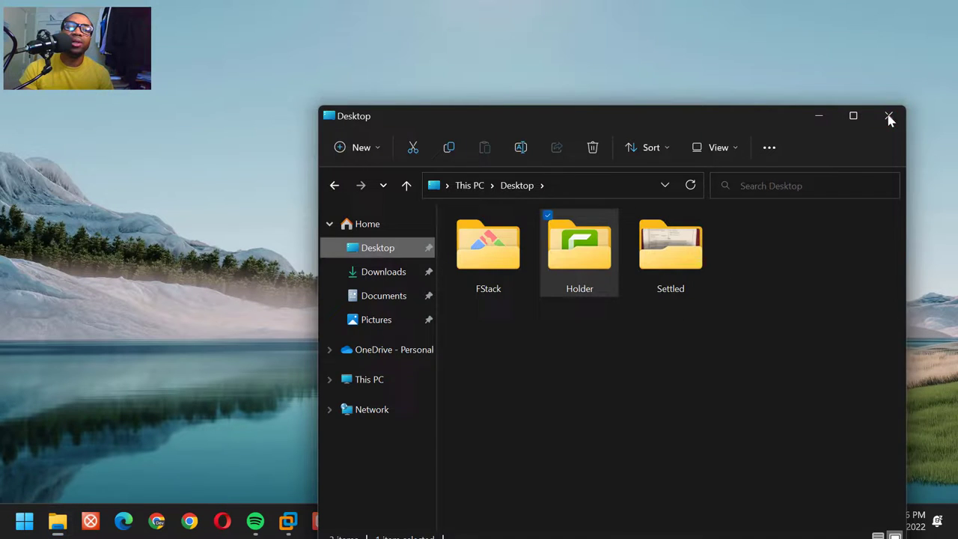
left_click(889, 117)
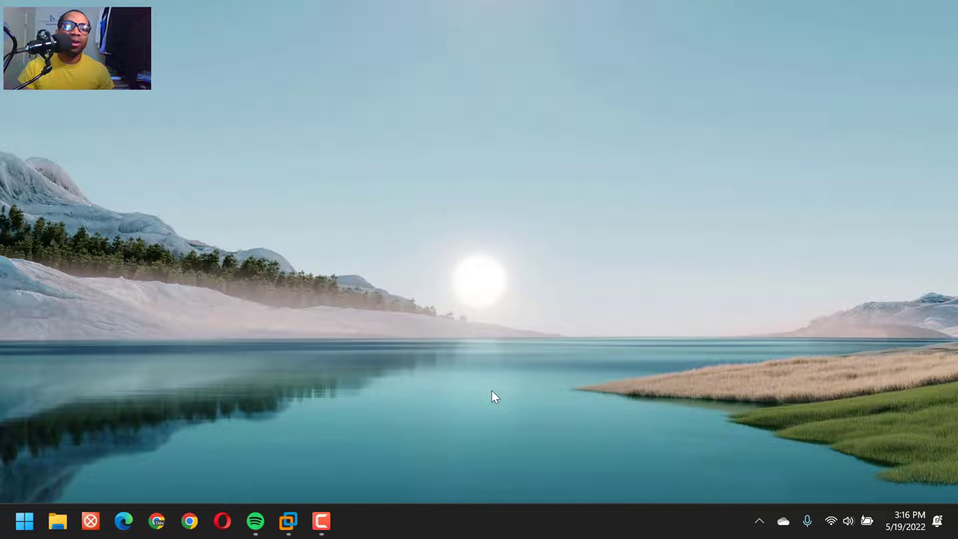
mouse_move(400, 507)
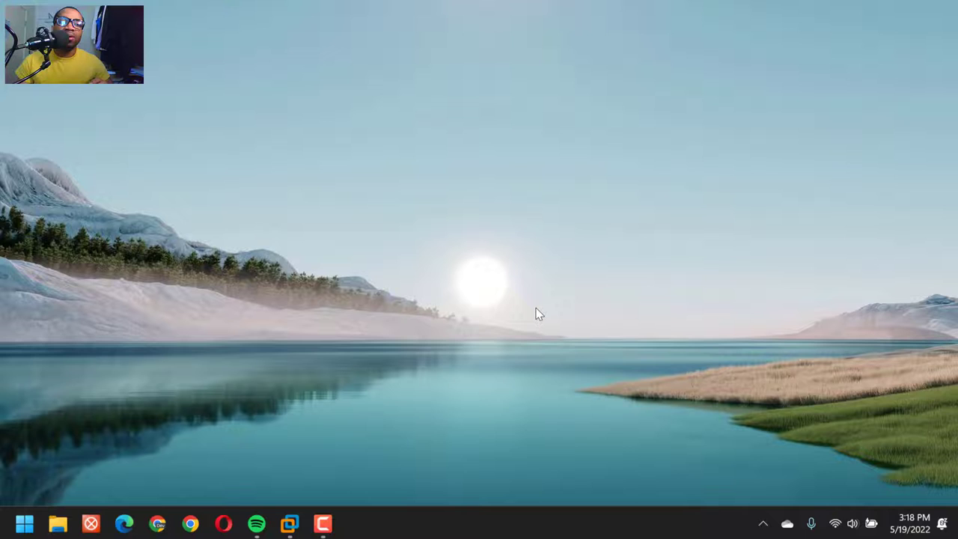
mouse_move(449, 414)
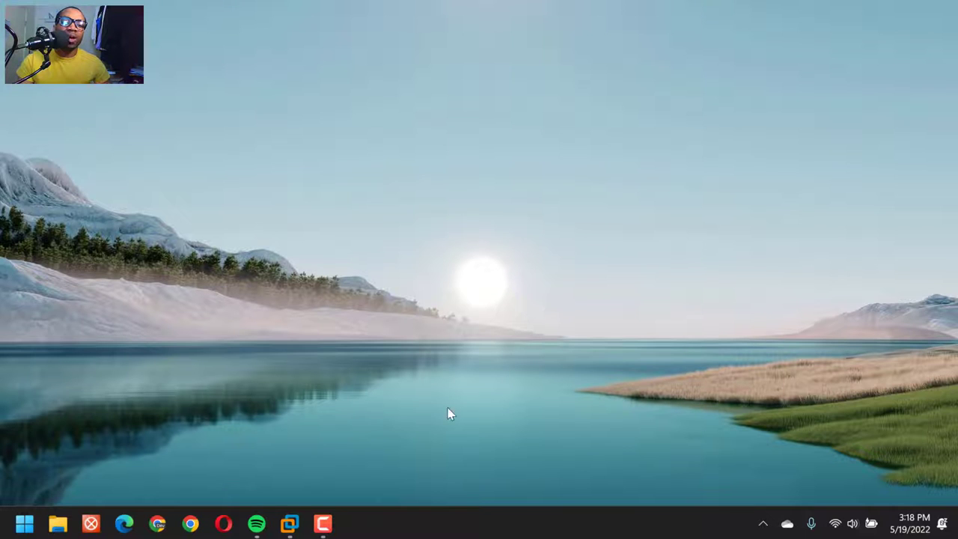
mouse_move(378, 531)
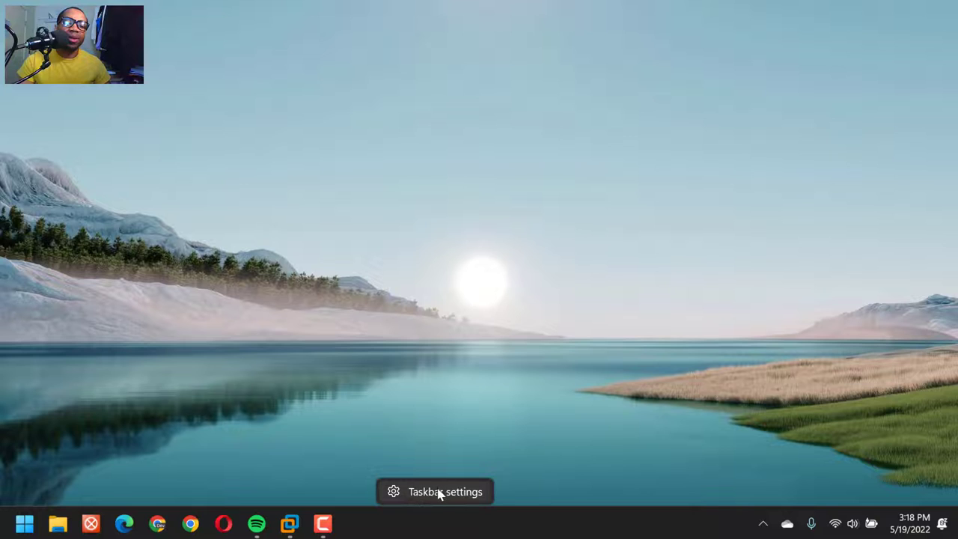
- Expand Taskbar behaviors to see left alignment and auto-hide off, then open Start
left_click(444, 492)
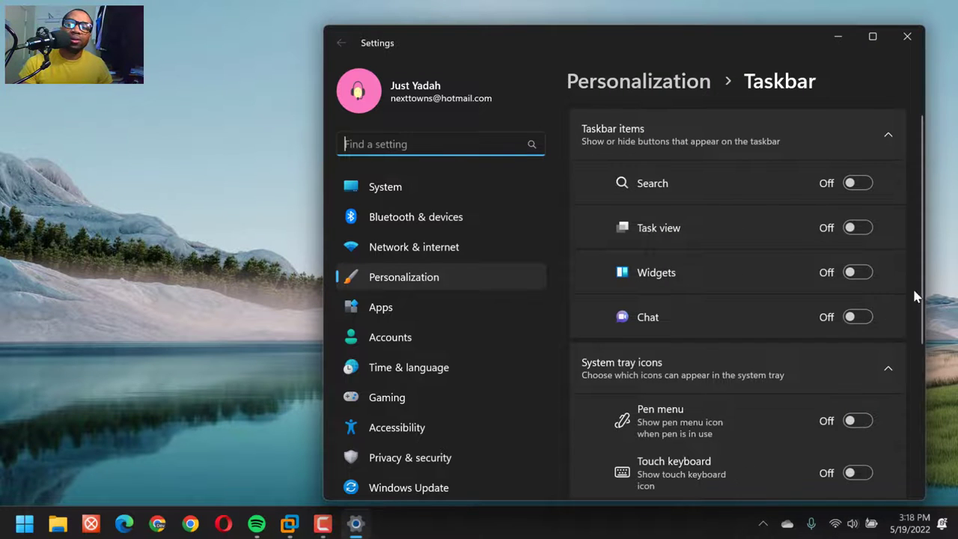
scroll("down", 3)
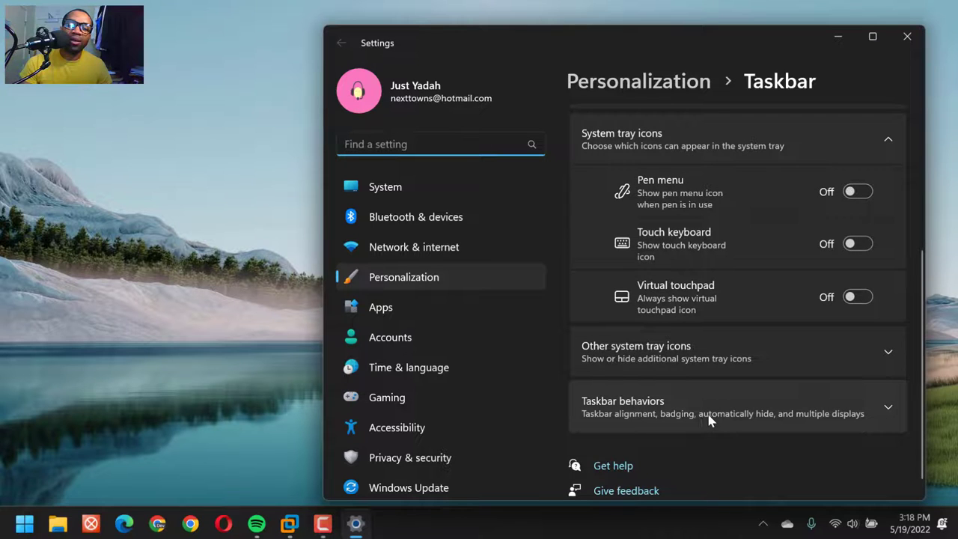
left_click(737, 406)
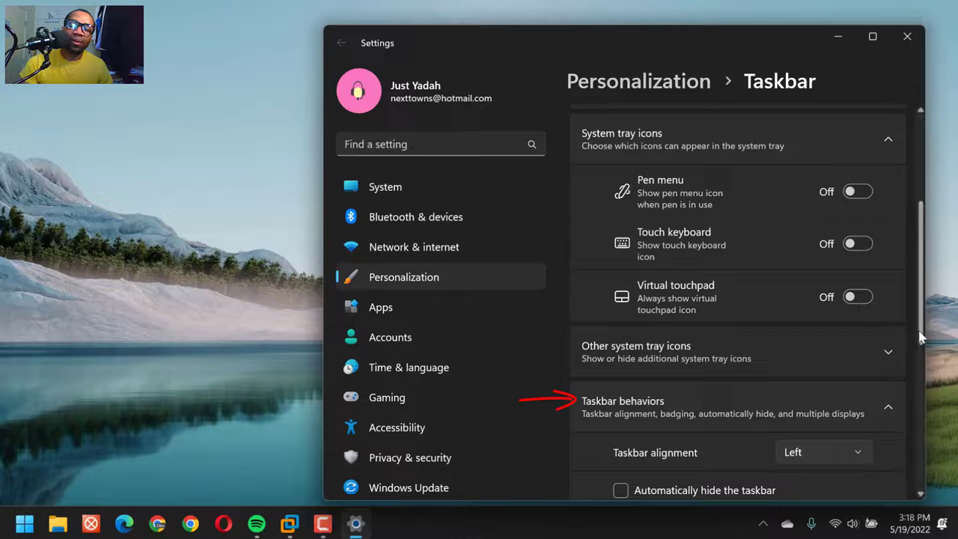
scroll("down", 3)
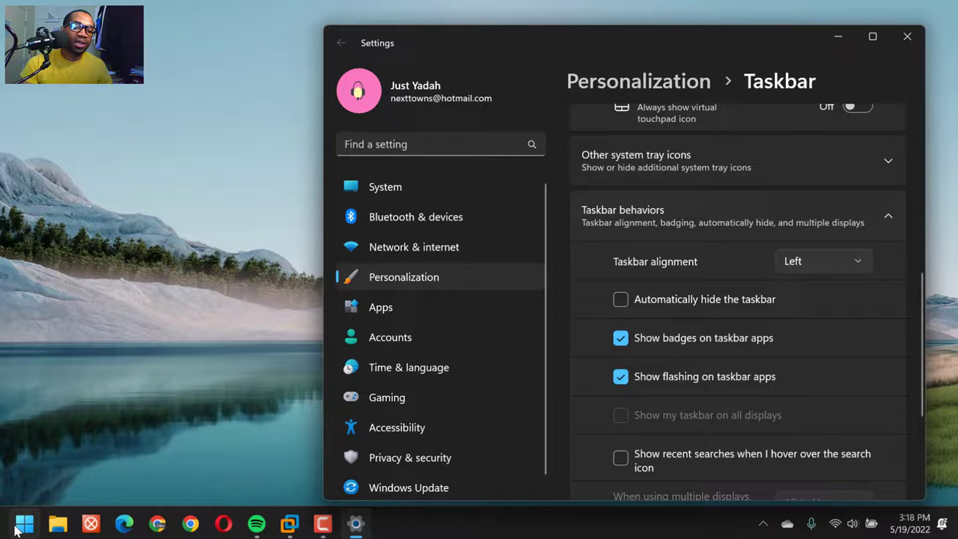
mouse_move(24, 523)
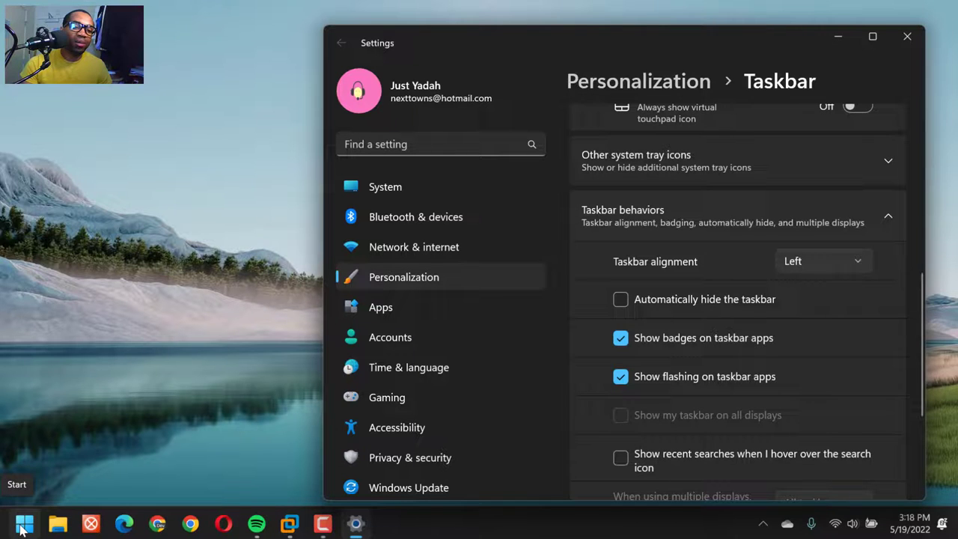
left_click(24, 523)
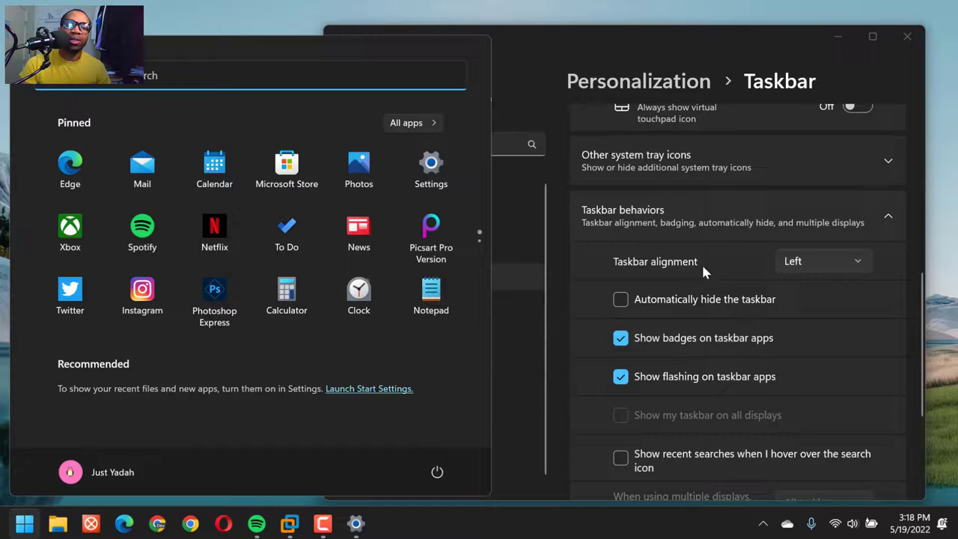
mouse_move(651, 273)
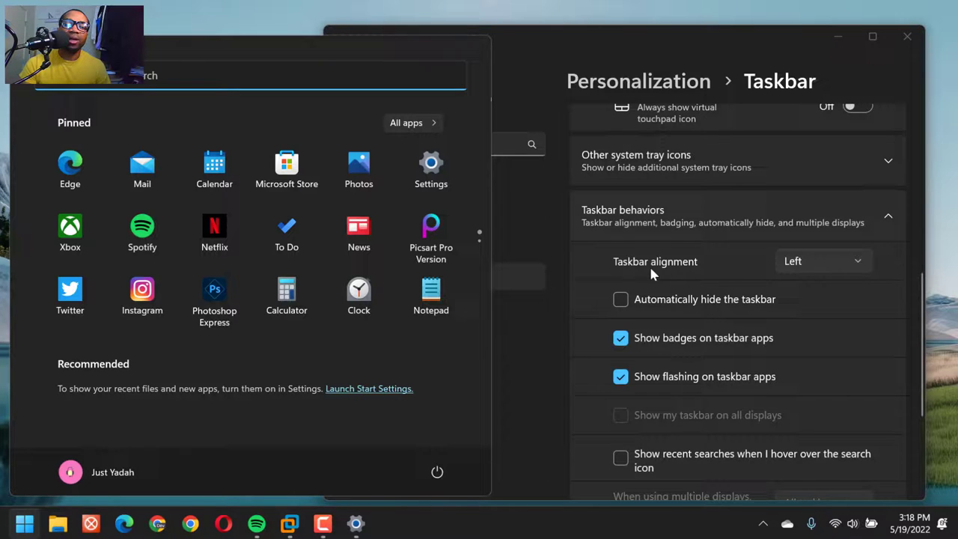
mouse_move(669, 269)
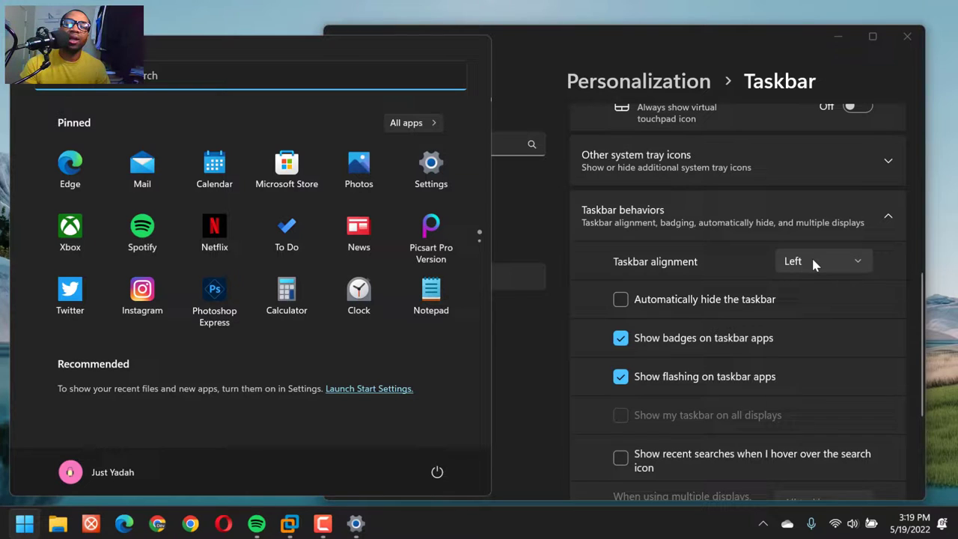
- Set taskbar alignment to Center, preview the centred Start menu, then revert to Left
left_click(823, 261)
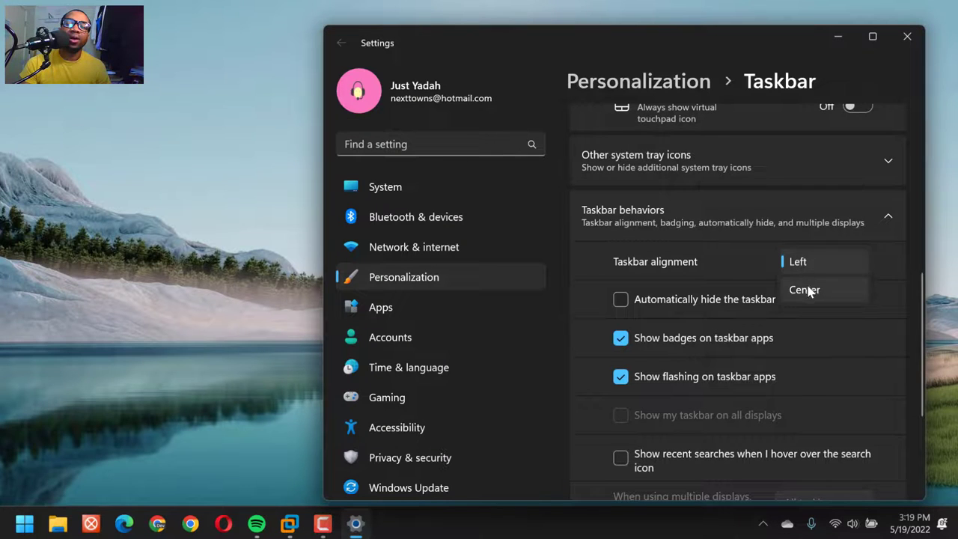
left_click(804, 289)
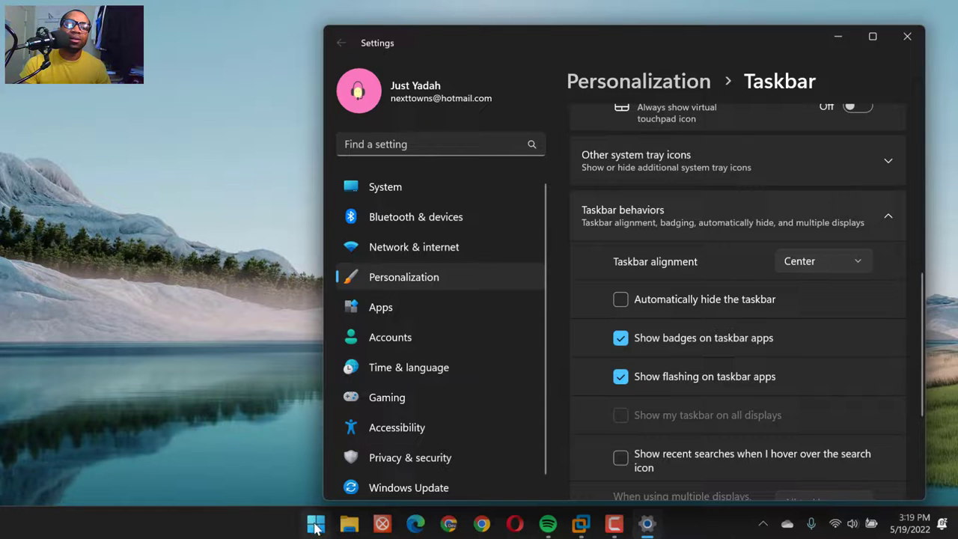
left_click(315, 523)
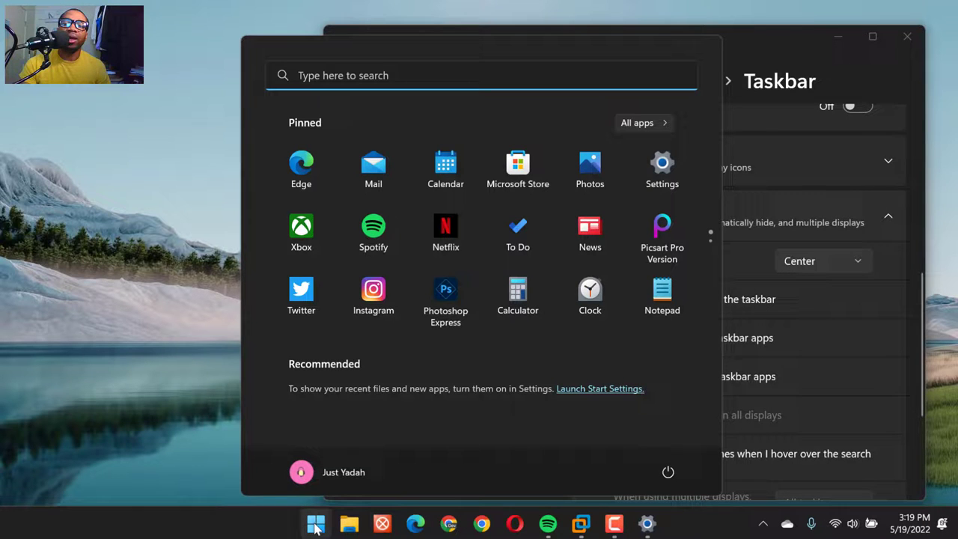
left_click(315, 523)
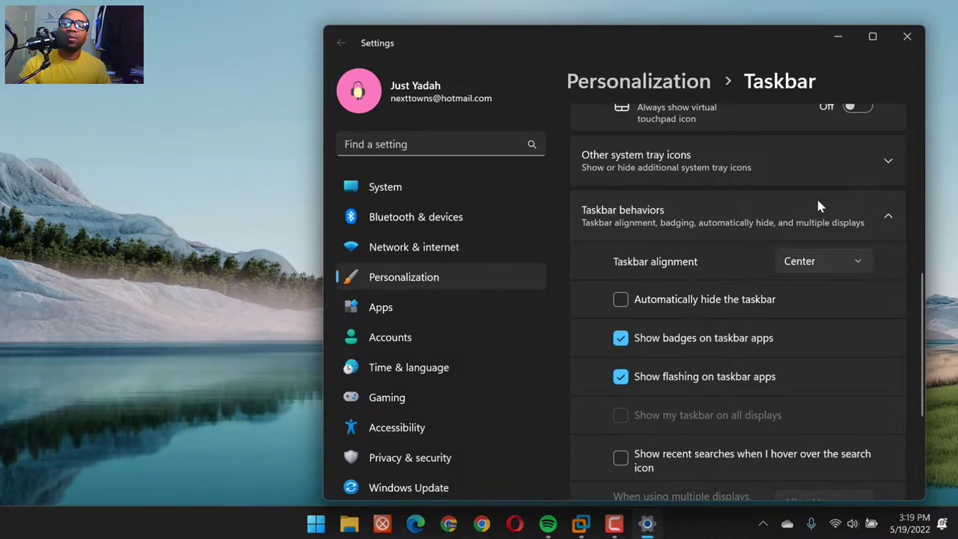
left_click(821, 260)
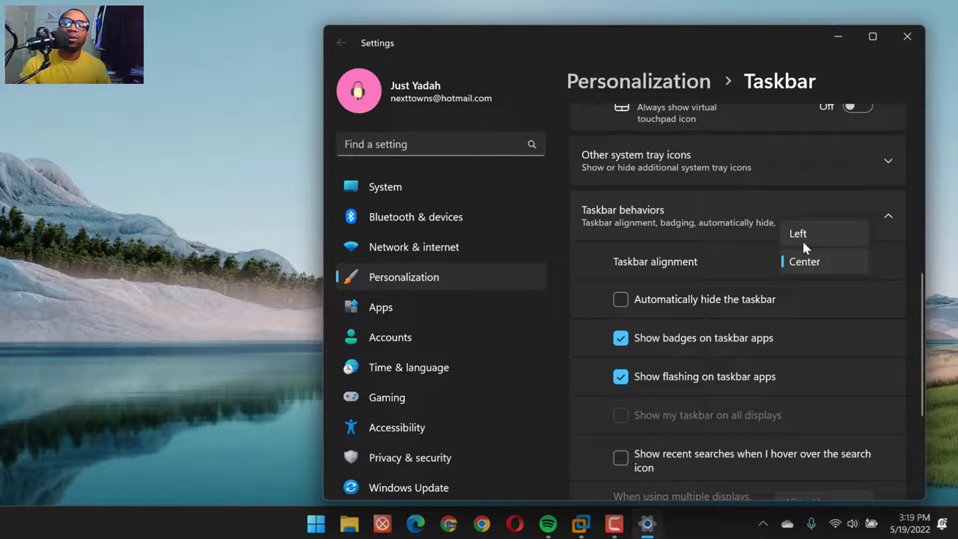
left_click(798, 233)
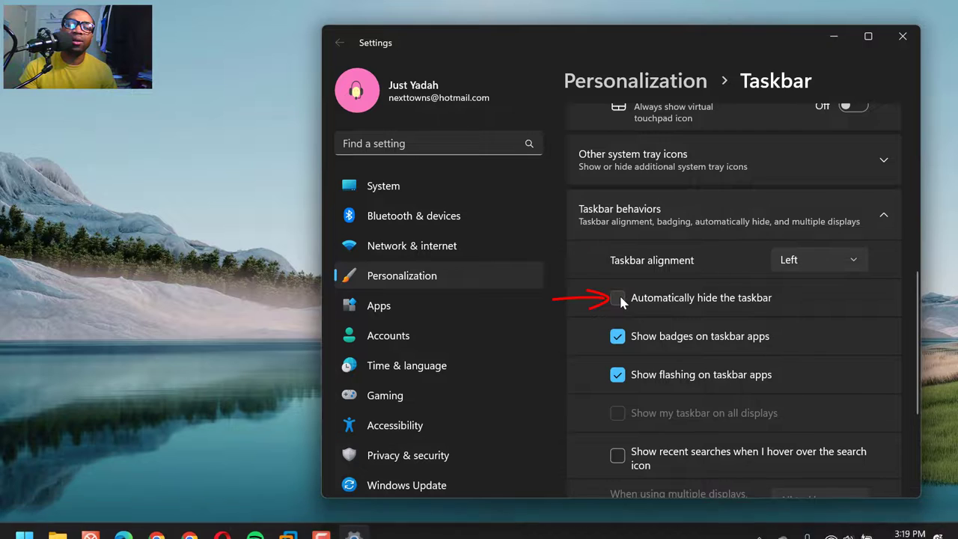
- Turn on 'Automatically hide the taskbar' so only the wallpaper remains visible
left_click(617, 297)
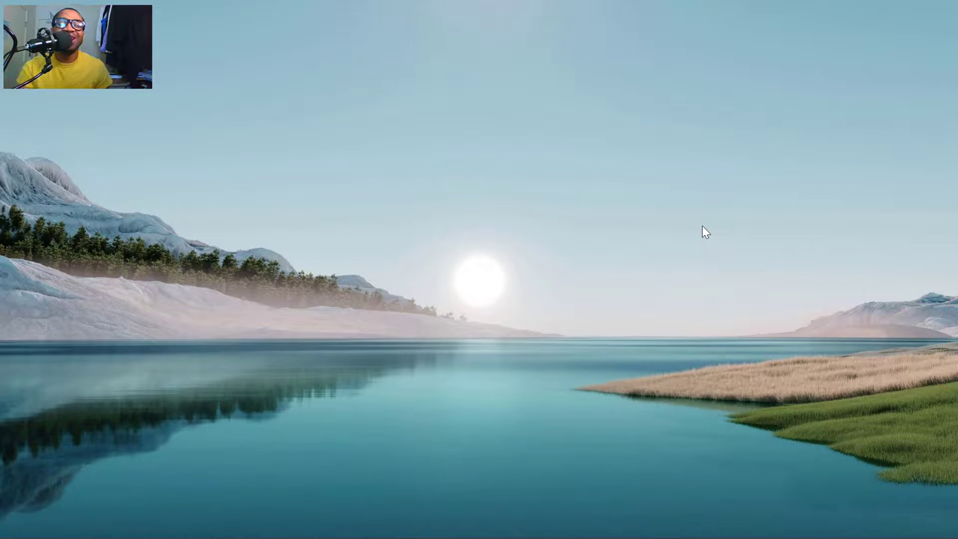
mouse_move(295, 409)
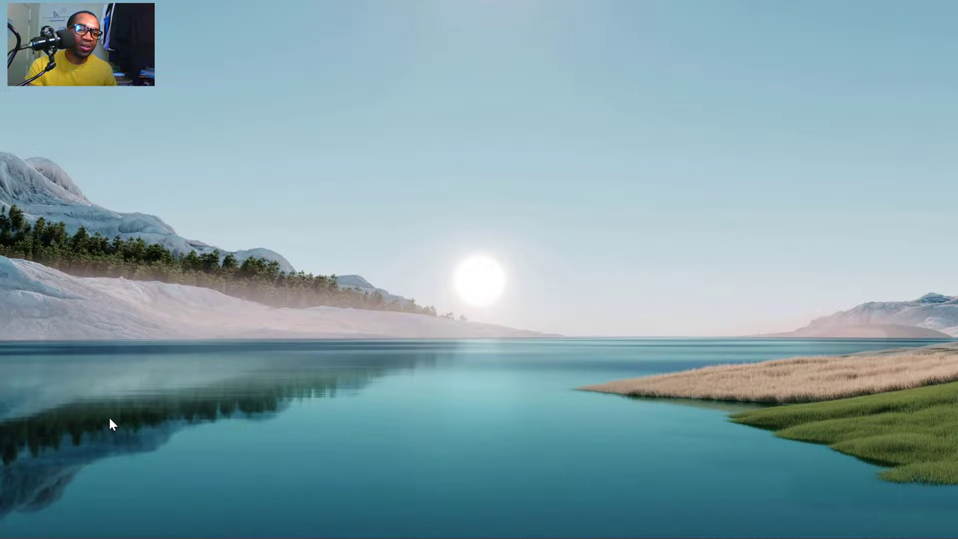
mouse_move(53, 466)
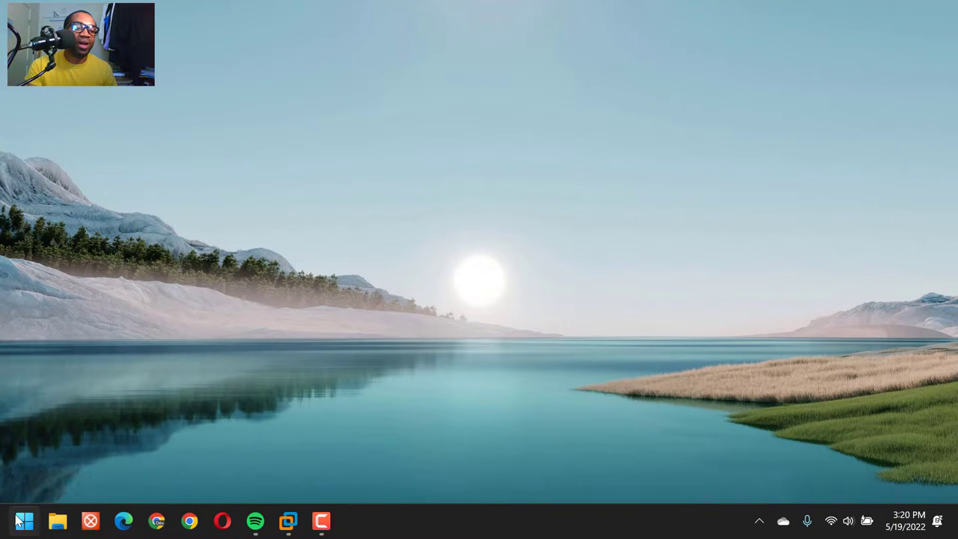
- Reveal the auto-hidden taskbar and open the left-aligned Start menu
left_click(24, 520)
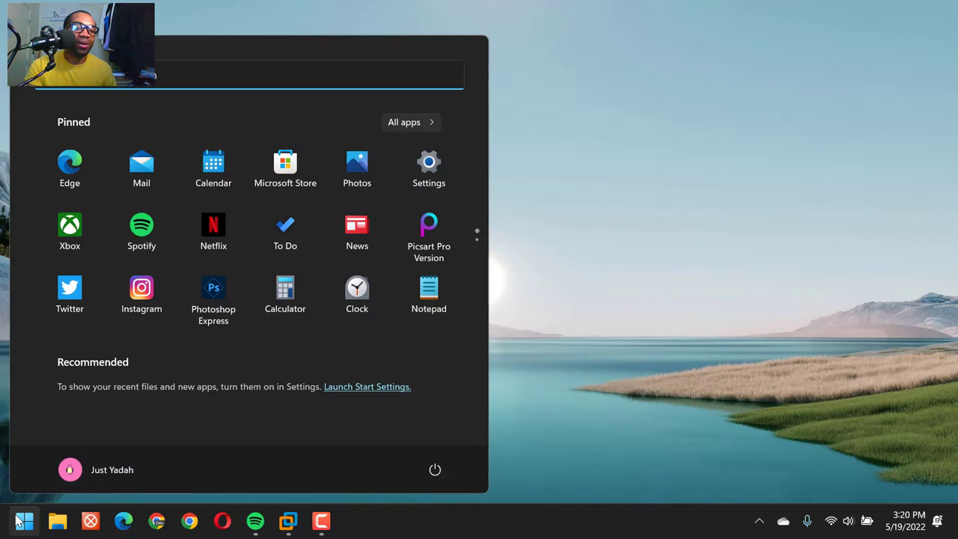
mouse_move(57, 521)
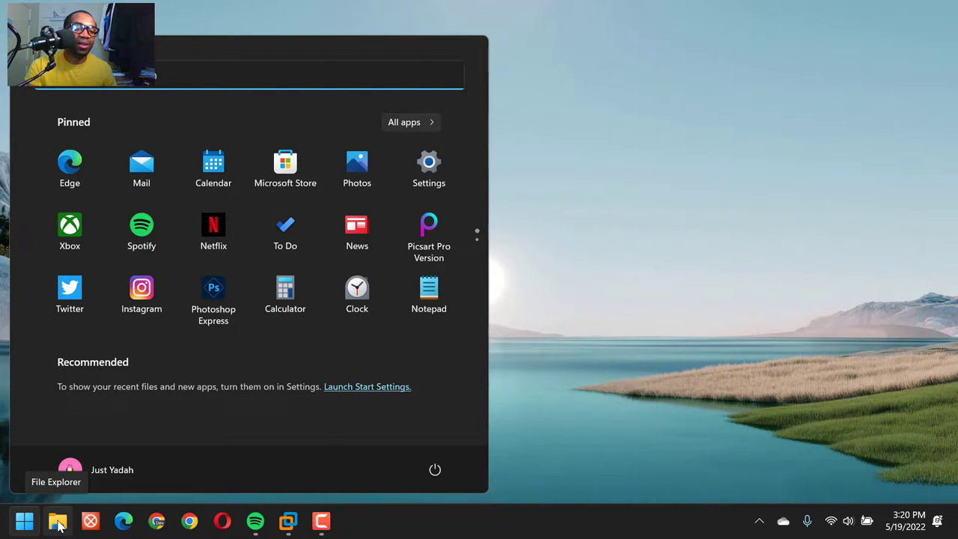
mouse_move(634, 328)
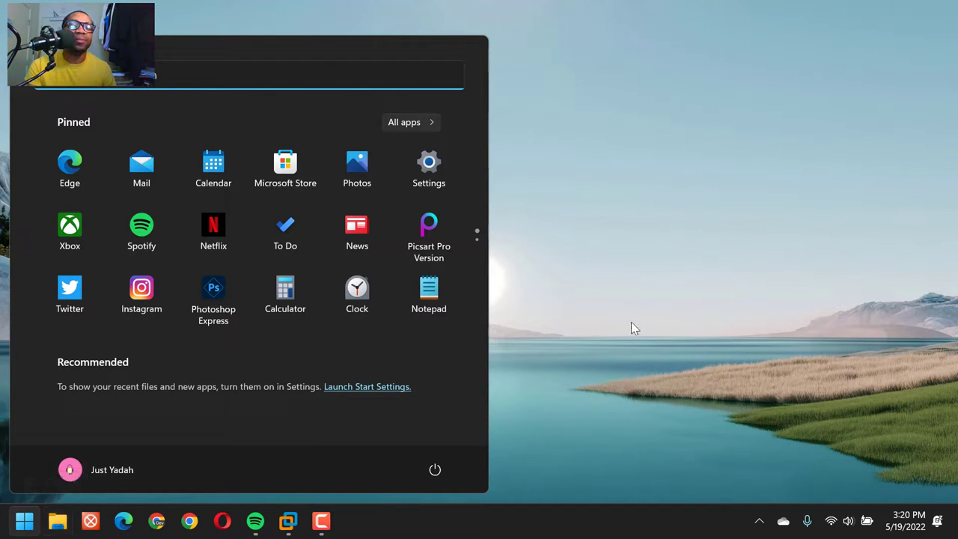